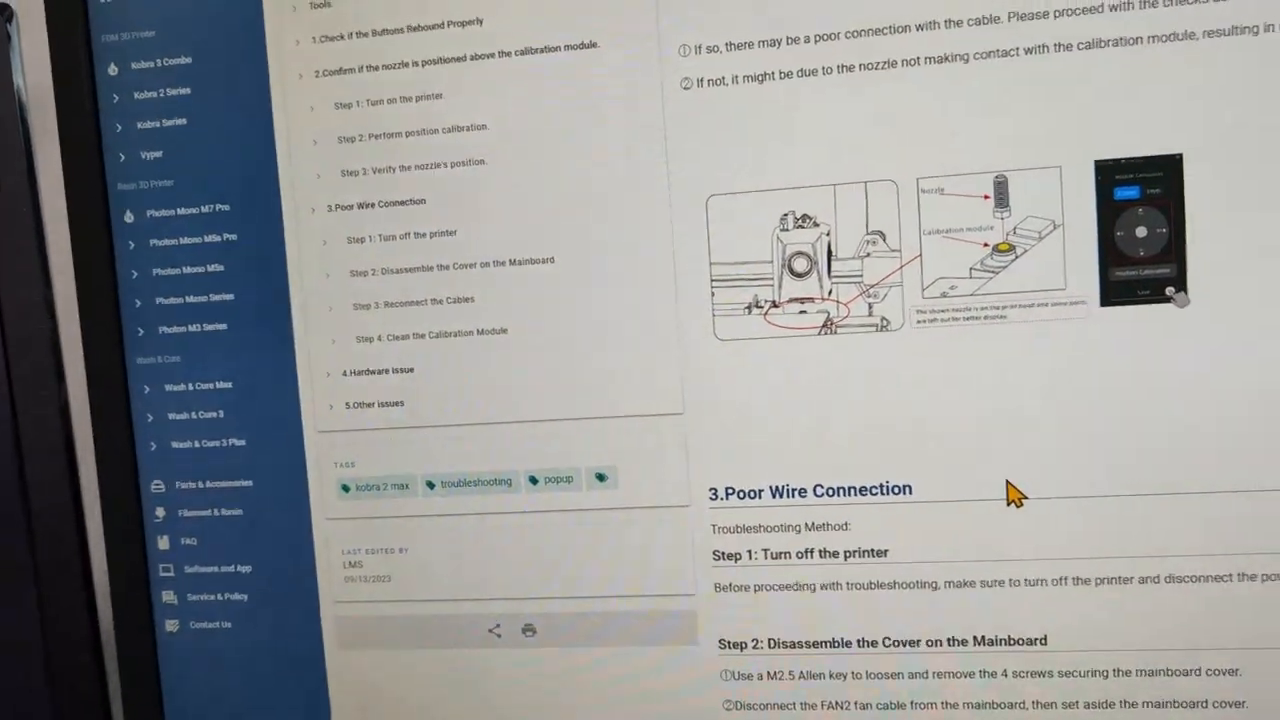
pyautogui.scroll(3)
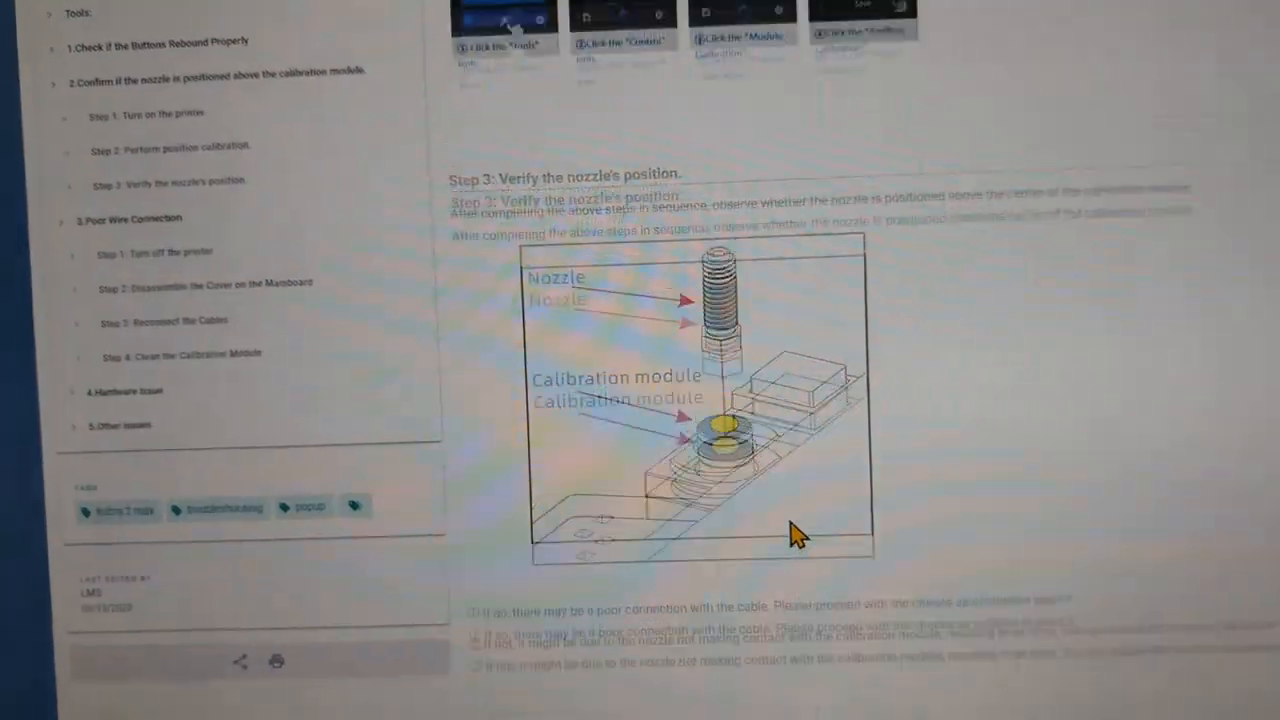
pyautogui.scroll(3)
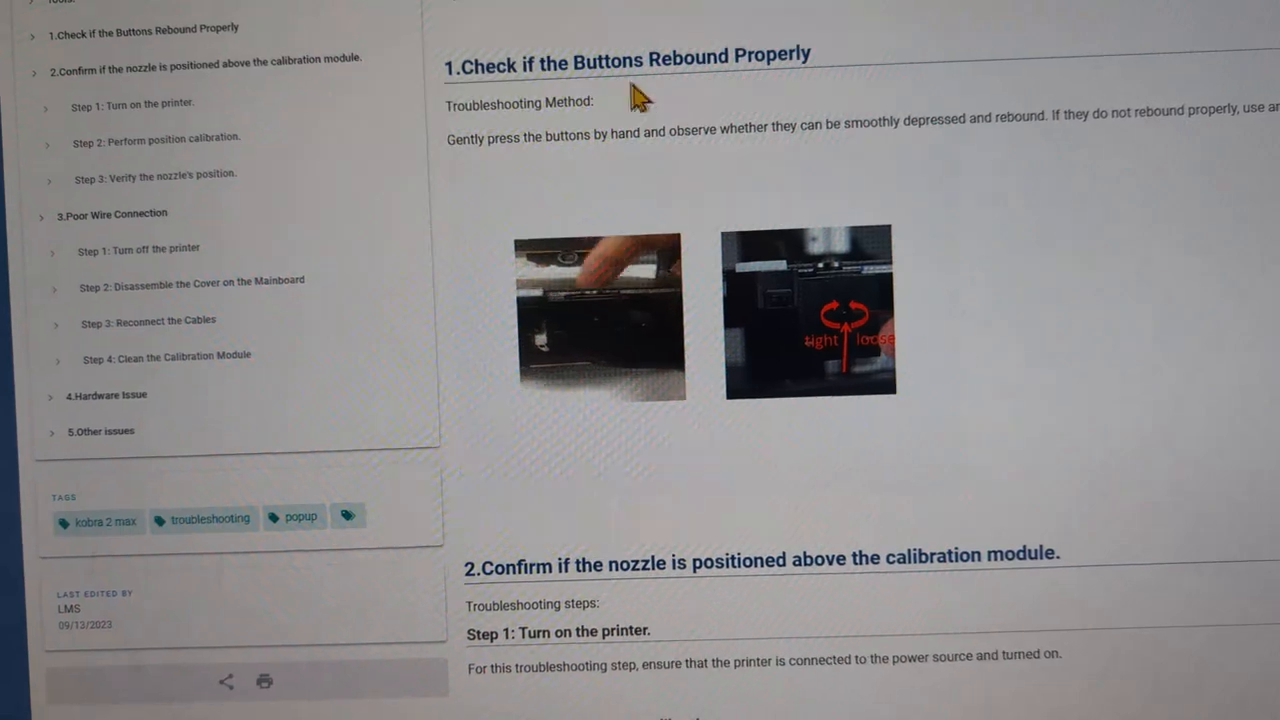
pyautogui.scroll(-3)
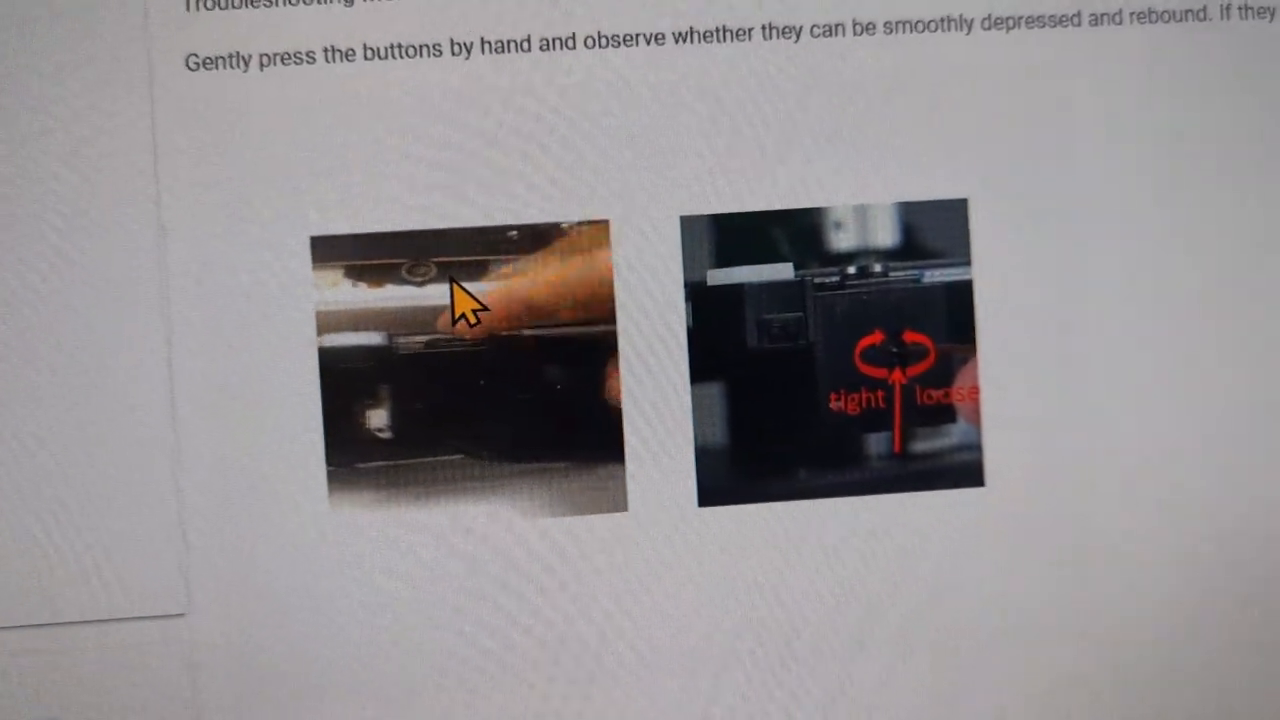
pyautogui.scroll(-3)
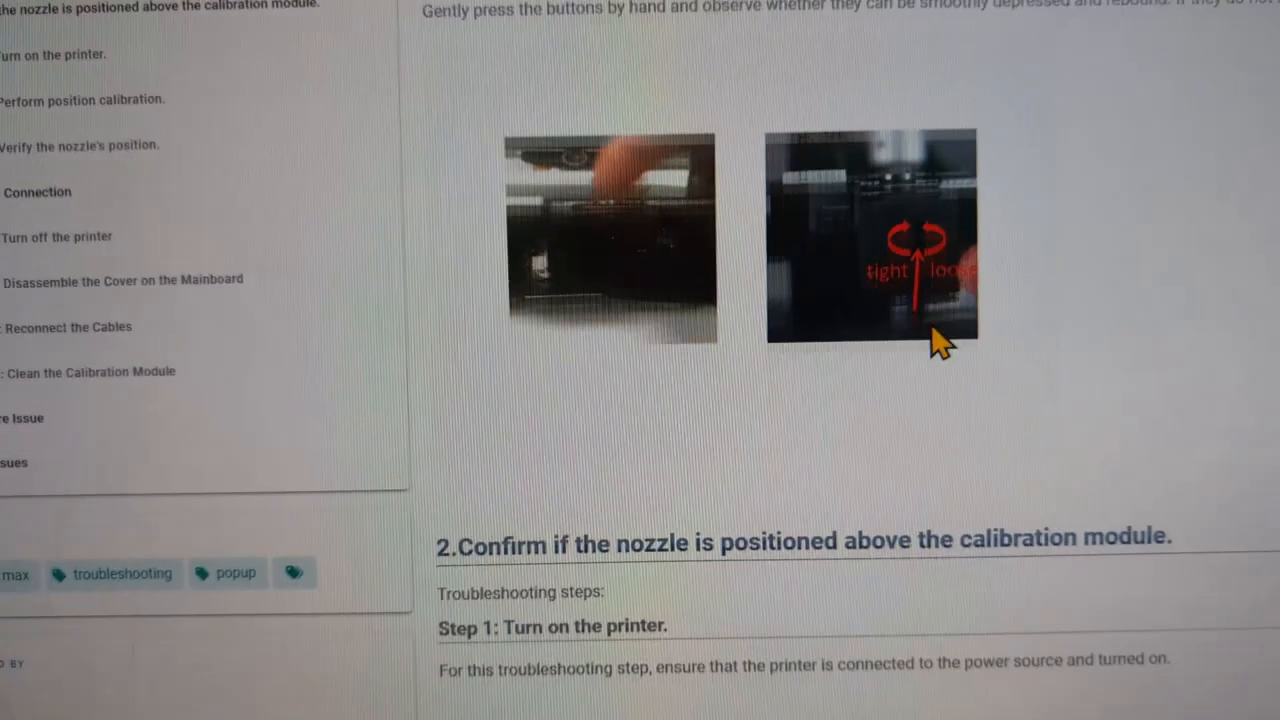
pyautogui.scroll(-3)
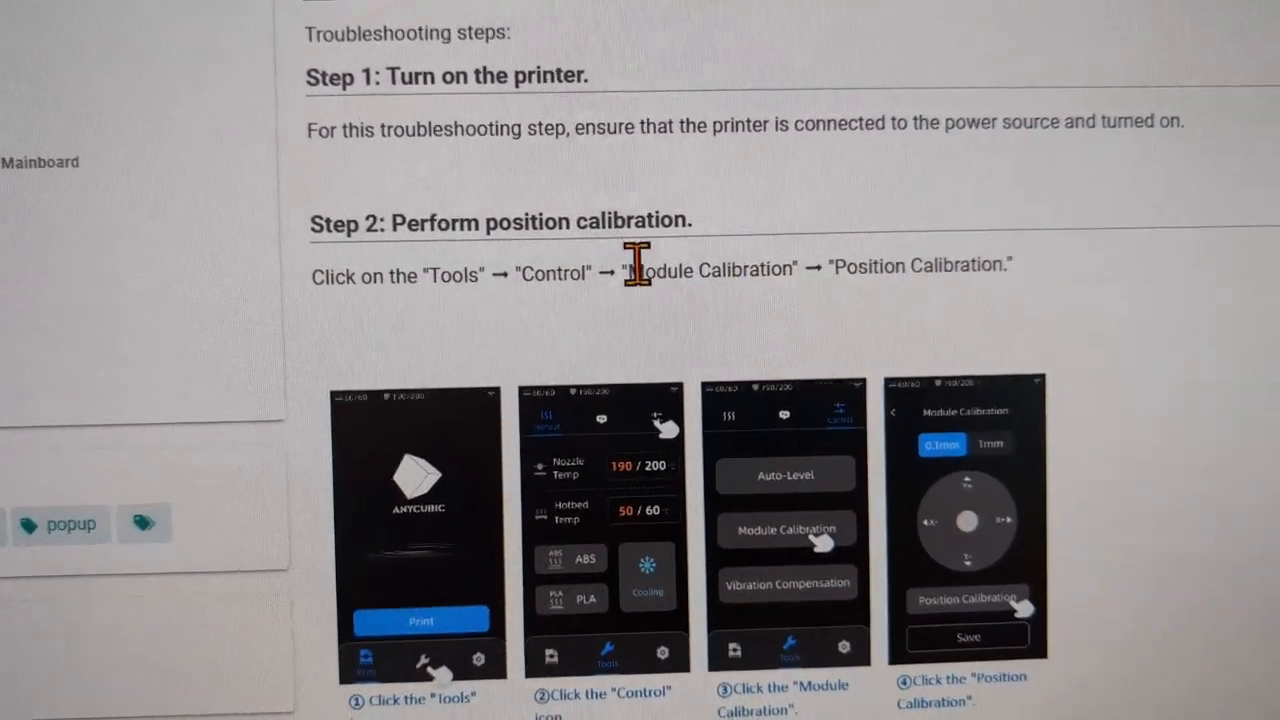
pyautogui.scroll(-3)
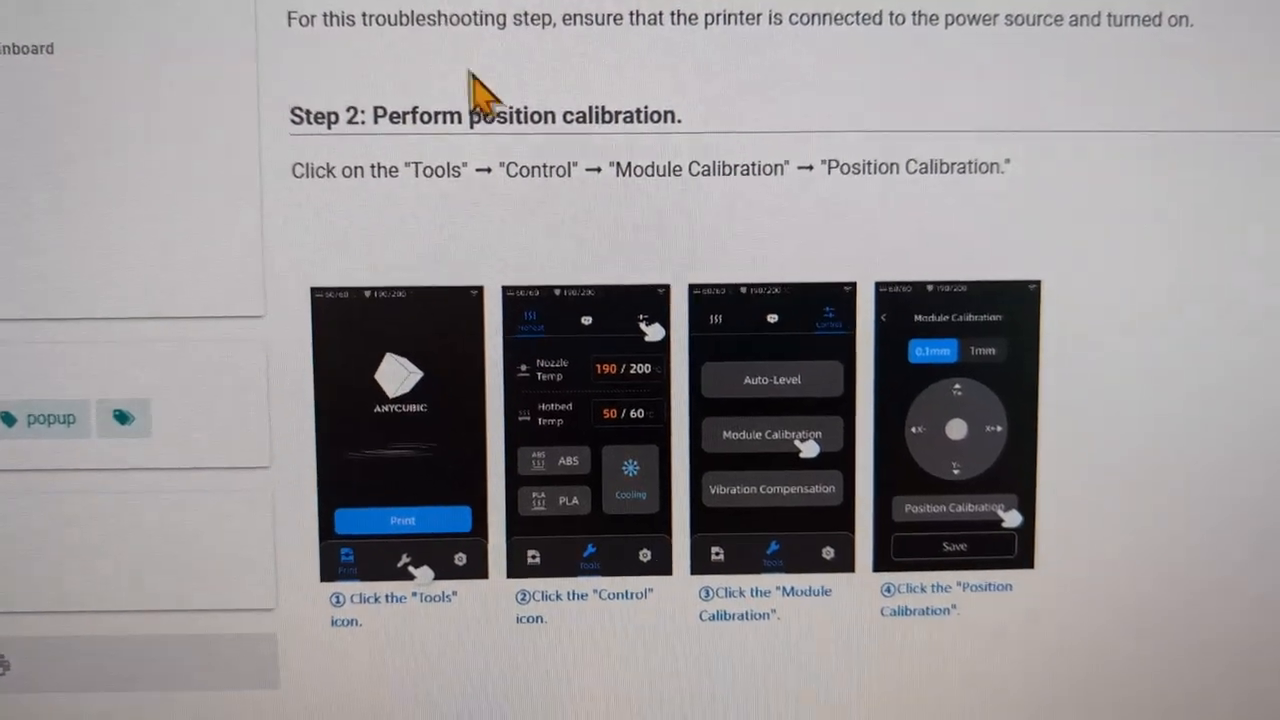
pyautogui.scroll(-3)
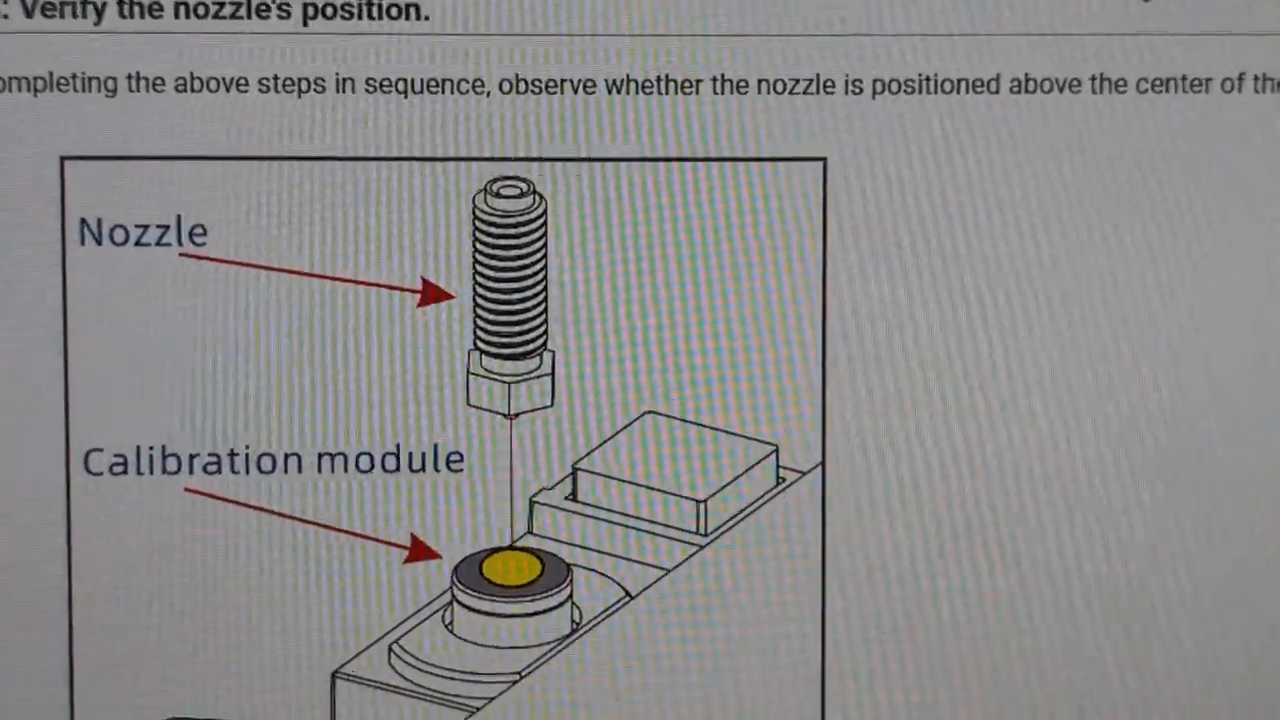
pyautogui.scroll(-3)
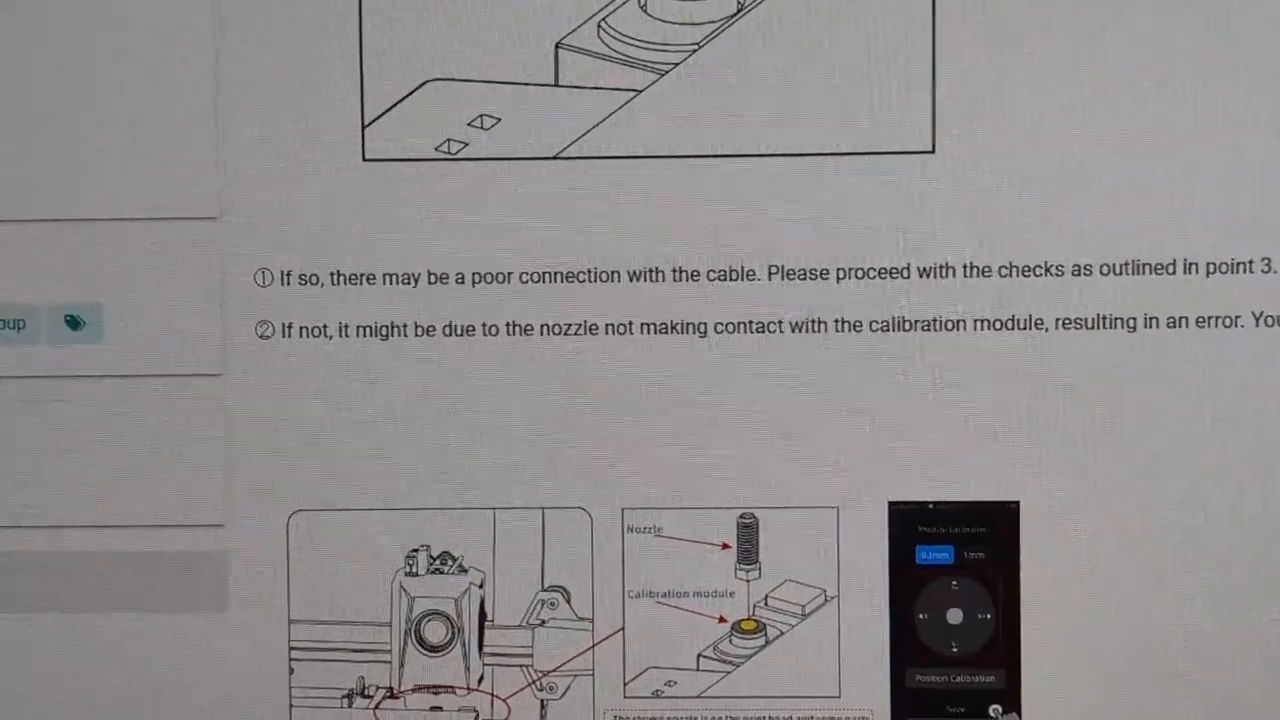
pyautogui.scroll(3)
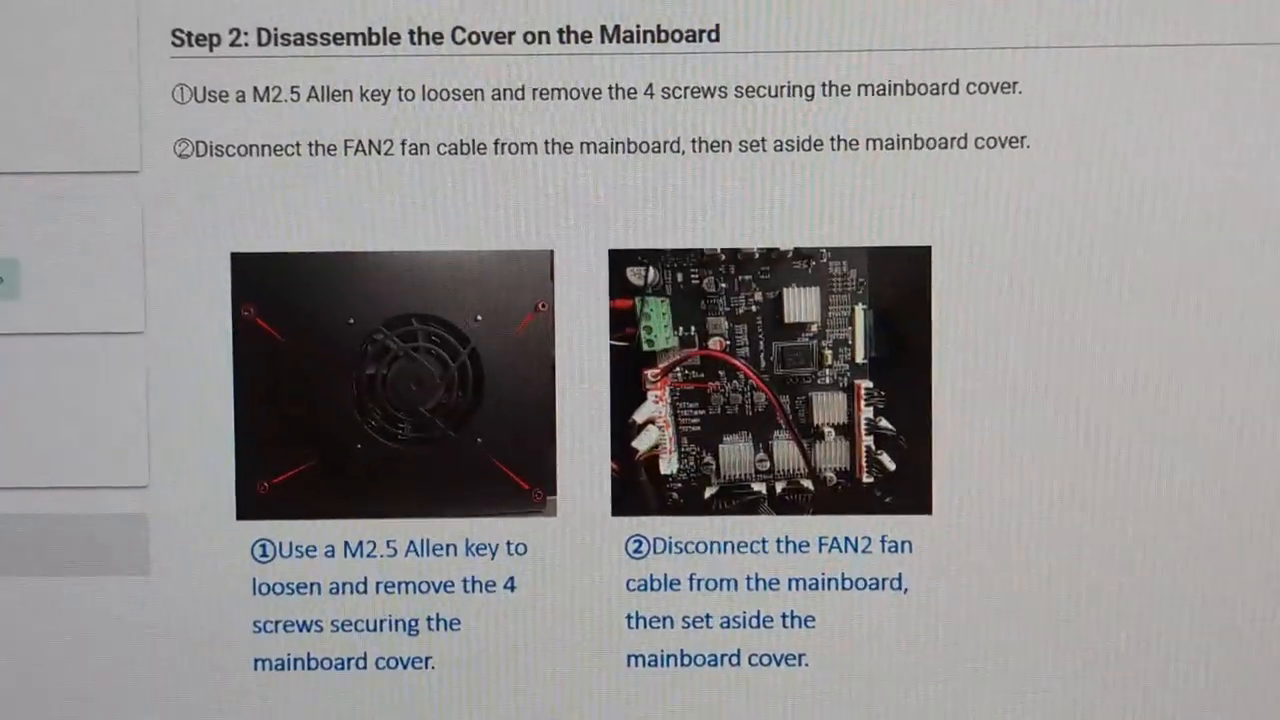
pyautogui.scroll(3)
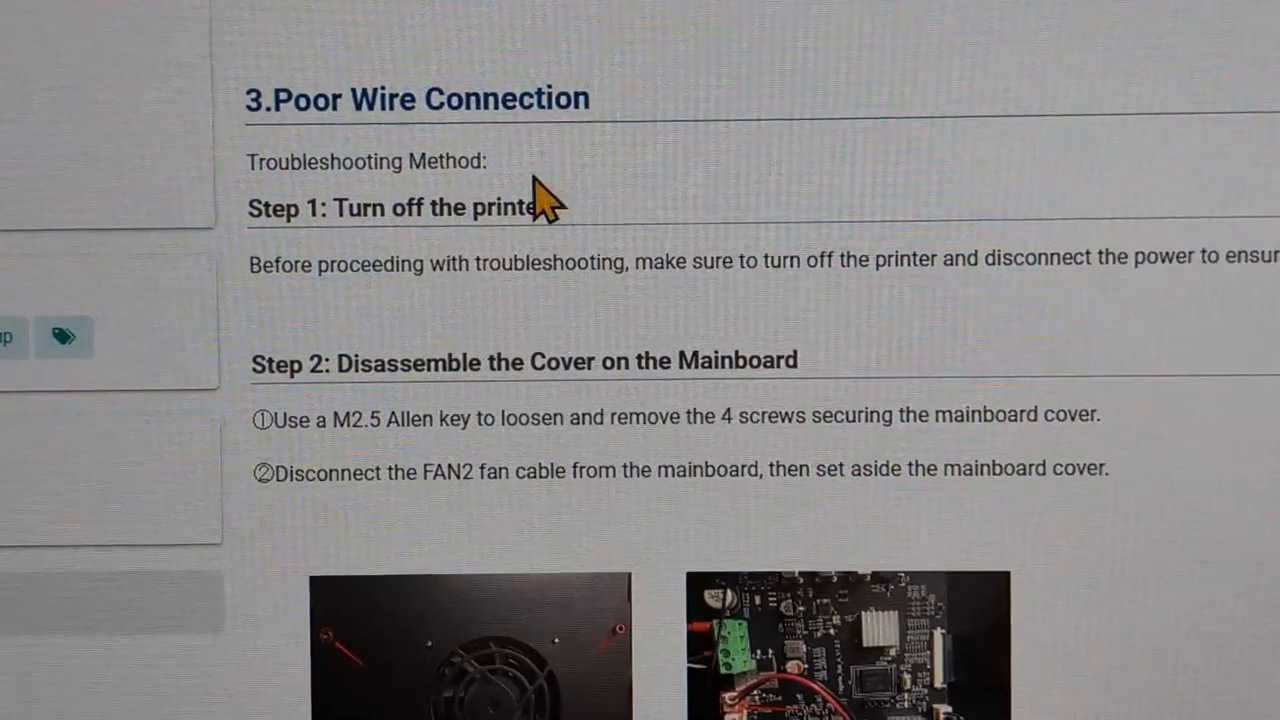
pyautogui.scroll(-3)
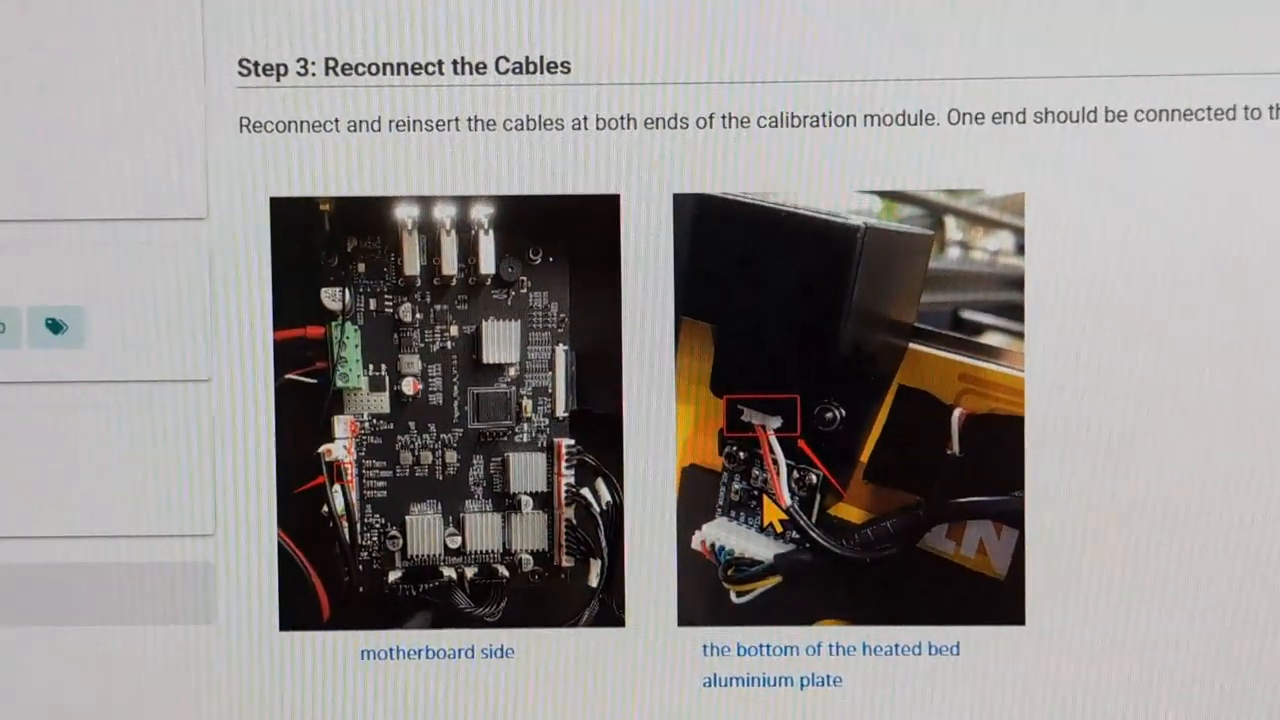
pyautogui.scroll(-3)
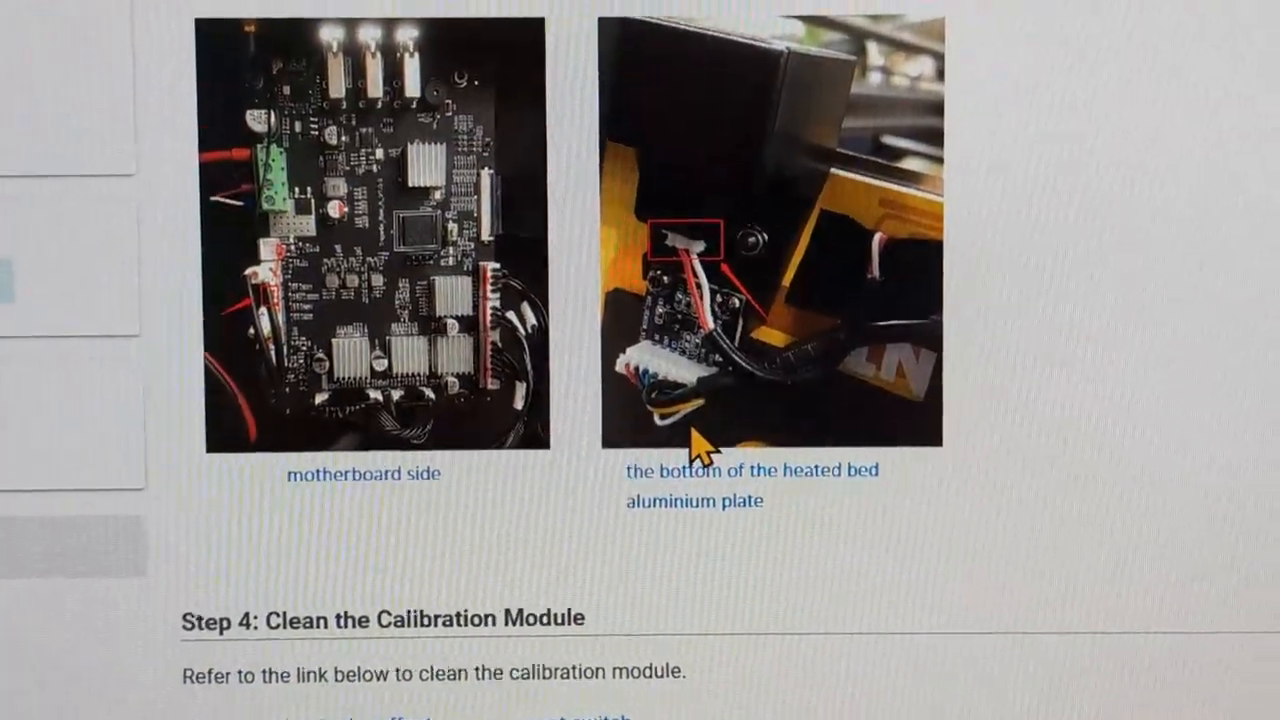
pyautogui.scroll(-3)
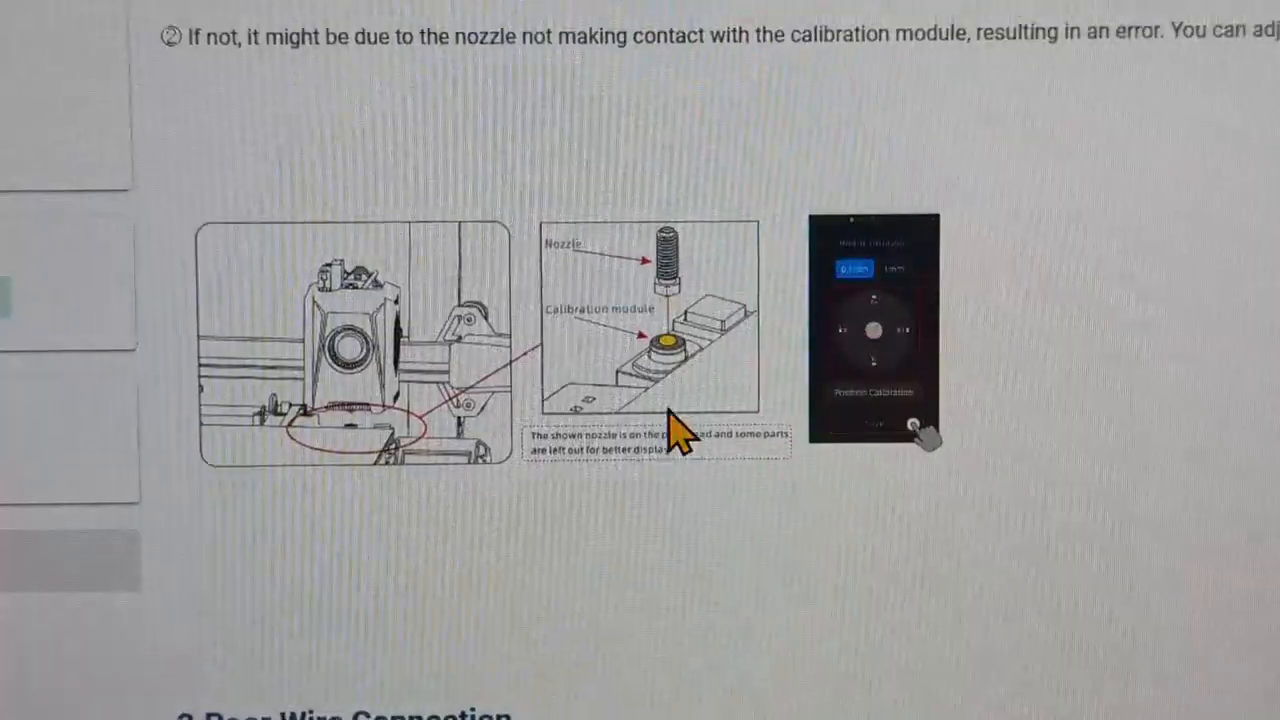